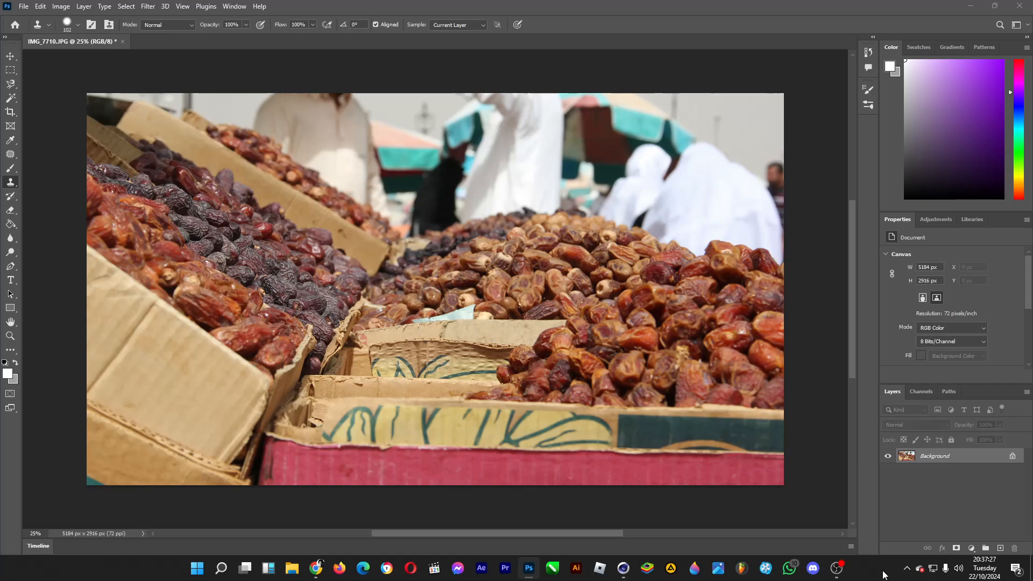
mouse_move(10, 186)
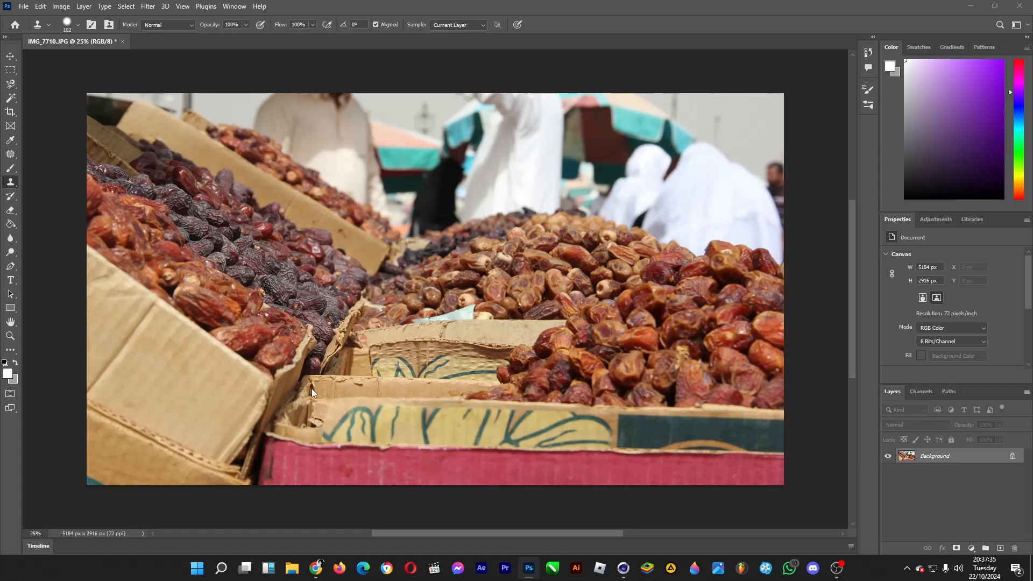
mouse_move(304, 425)
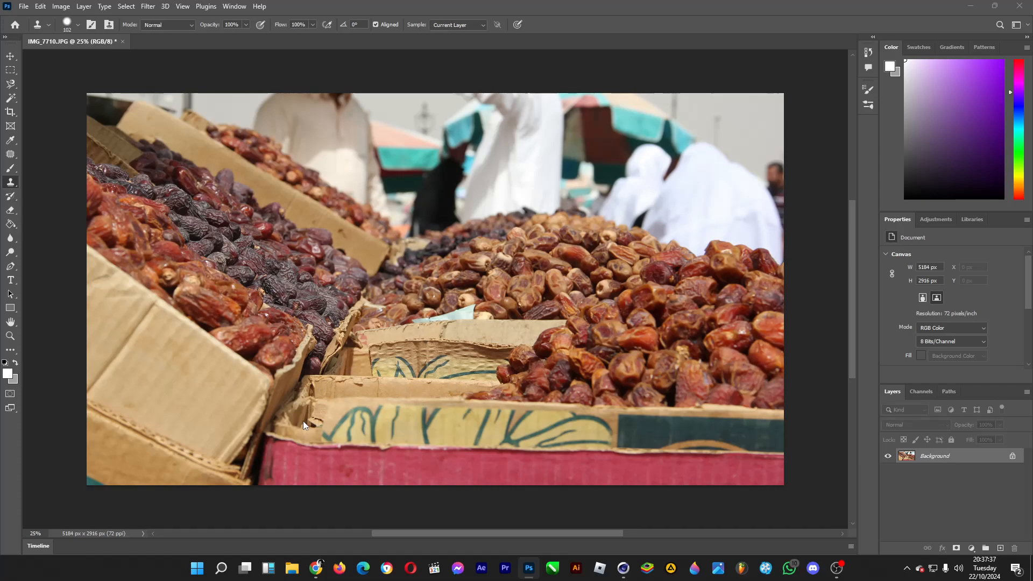
mouse_move(323, 416)
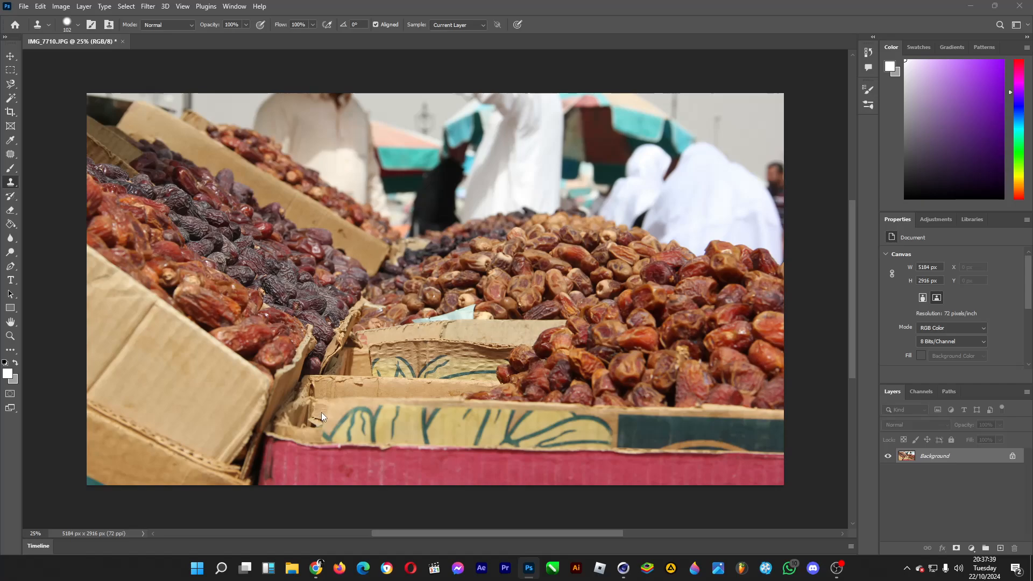
mouse_move(3, 196)
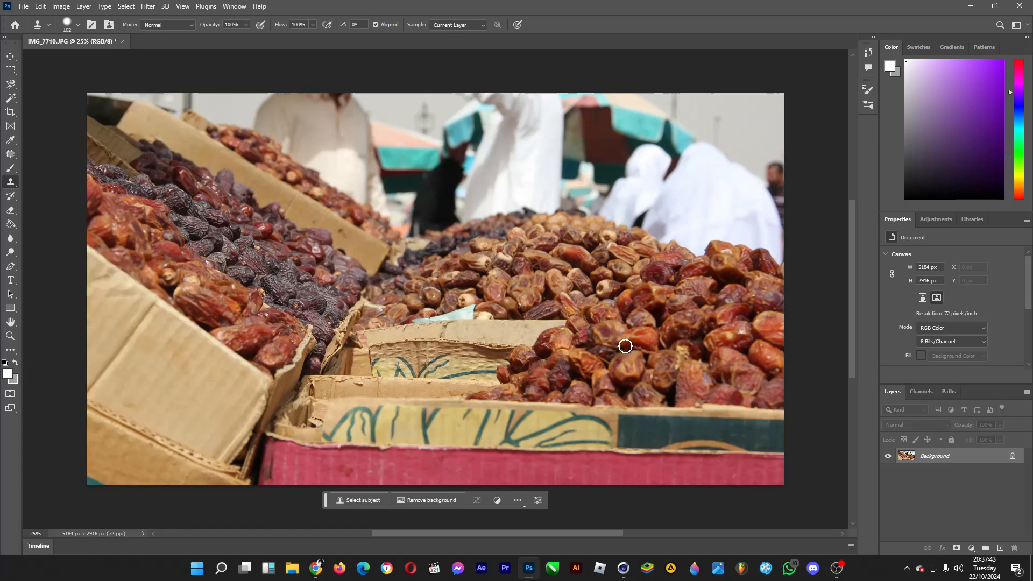
mouse_move(626, 344)
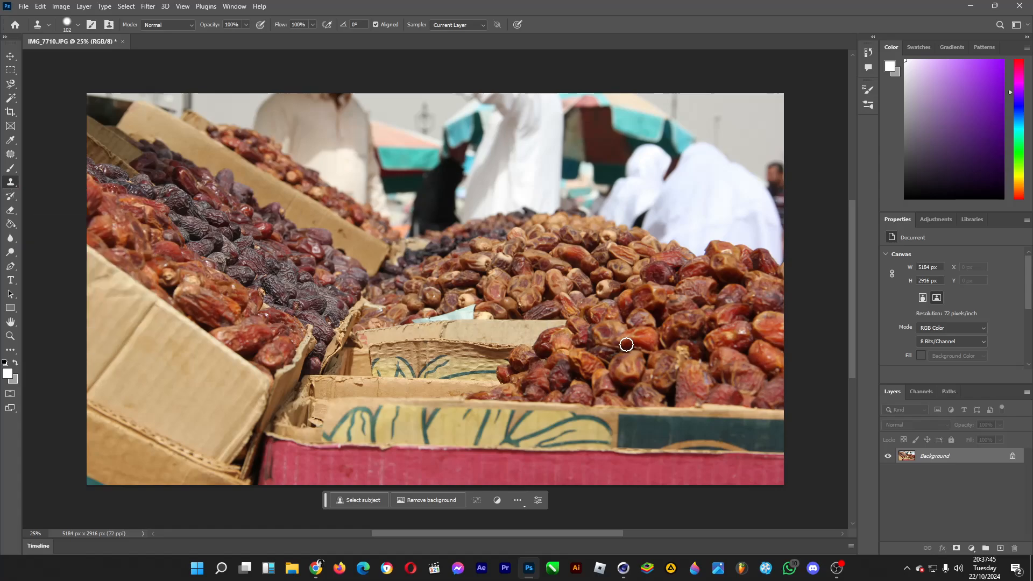
mouse_move(632, 344)
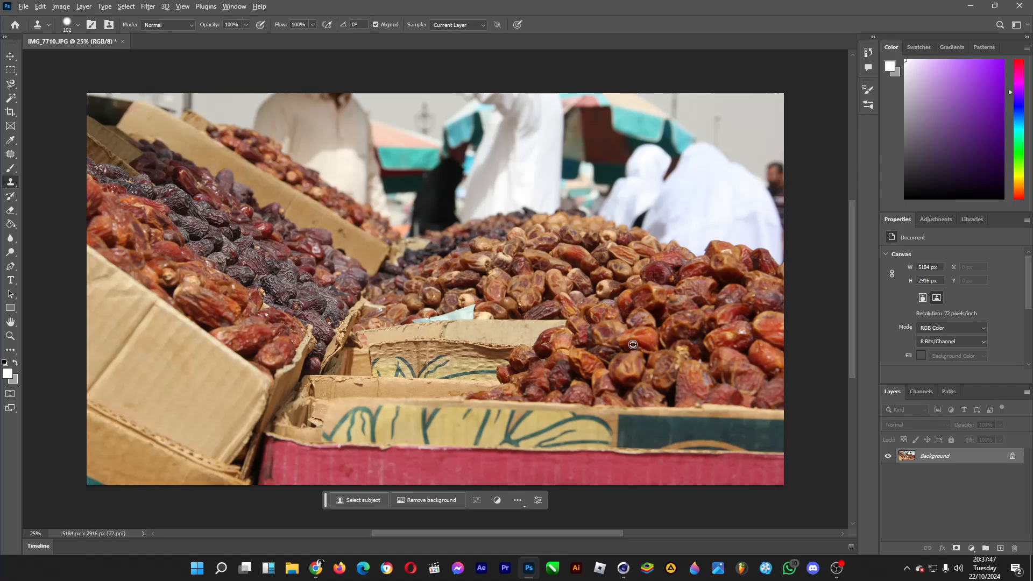
mouse_move(643, 348)
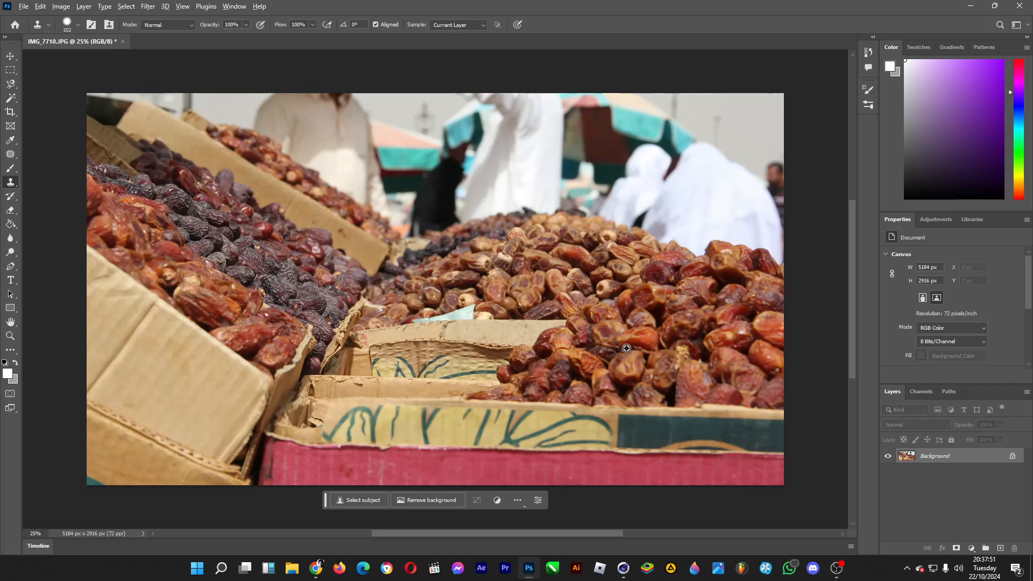
mouse_move(410, 348)
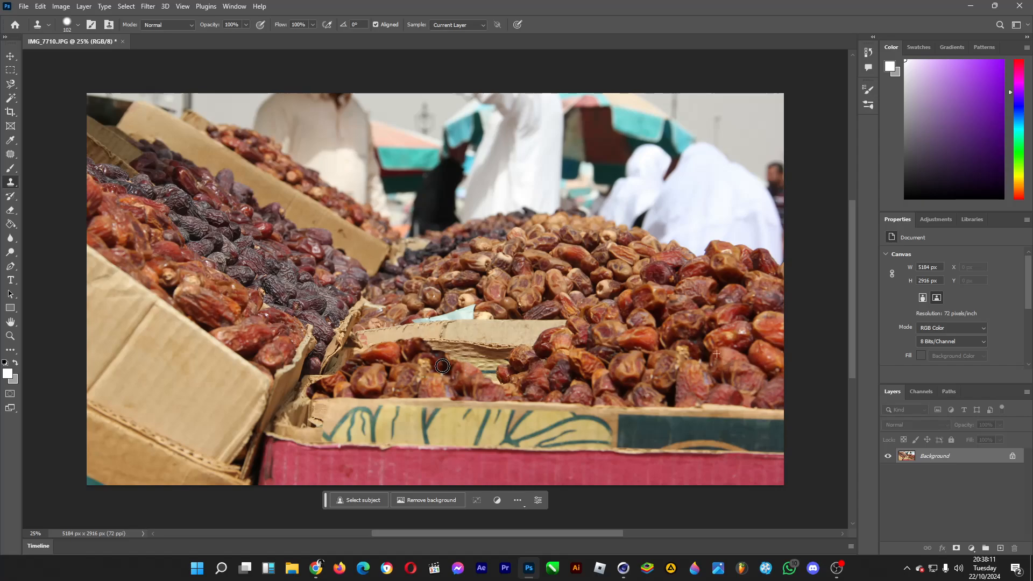
Step: Paint cloned dates over the leftover marker-lined cardboard flap behind the front box
left_click(441, 366)
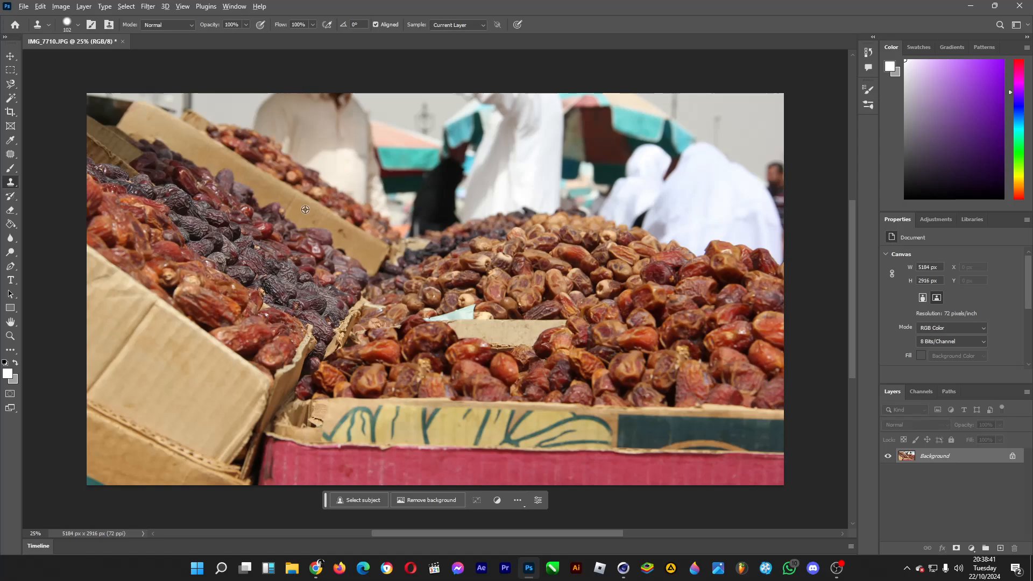
mouse_move(212, 241)
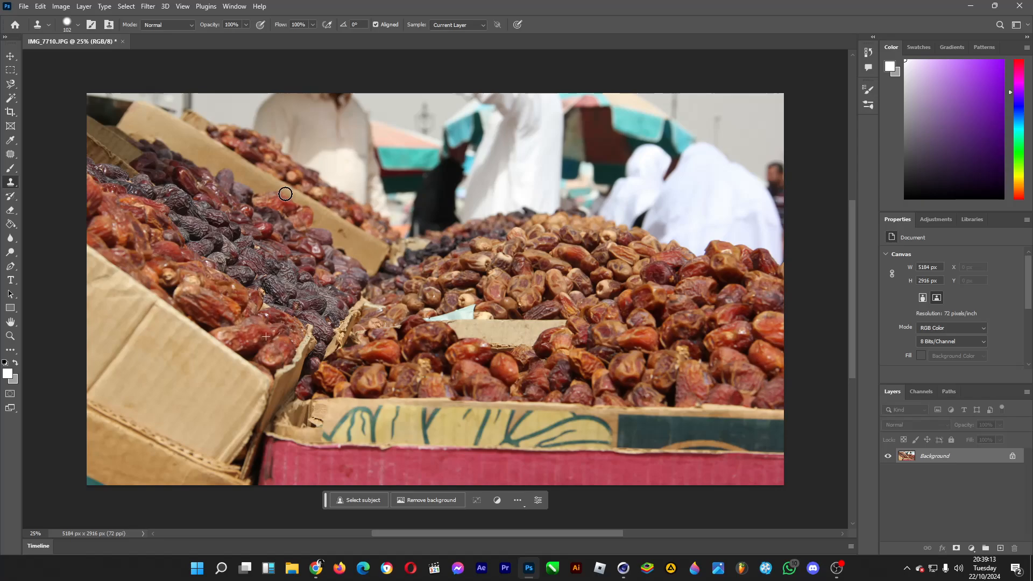
Step: Brush sampled dates across the cardboard flap of the back-left box
left_click_drag(286, 192, 239, 173)
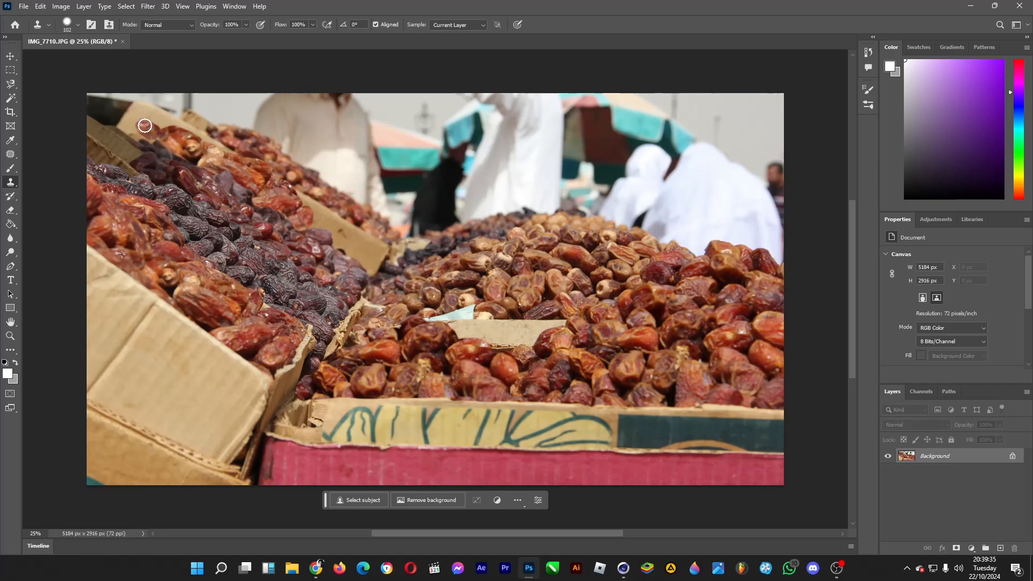
mouse_move(140, 128)
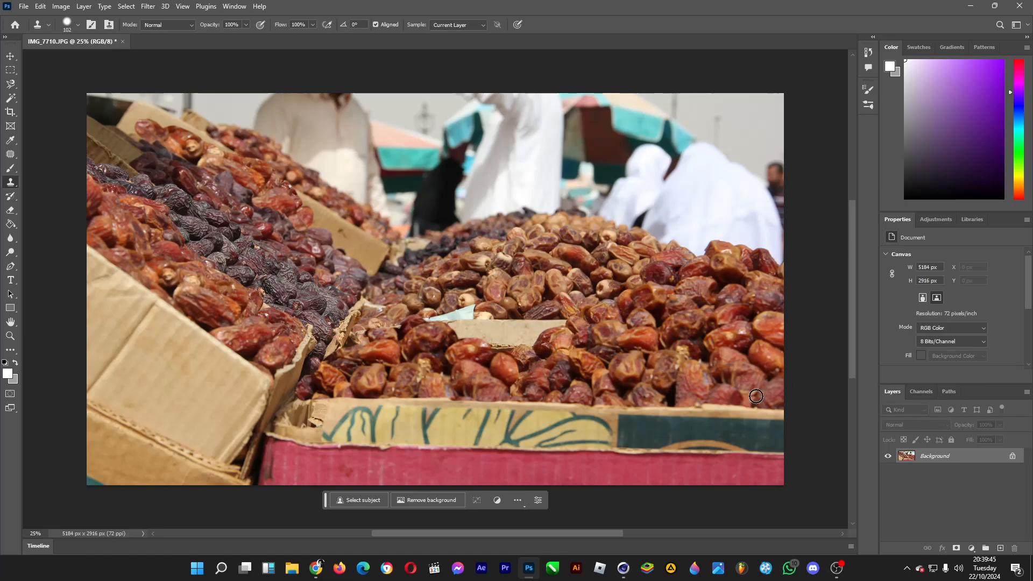
mouse_move(914, 490)
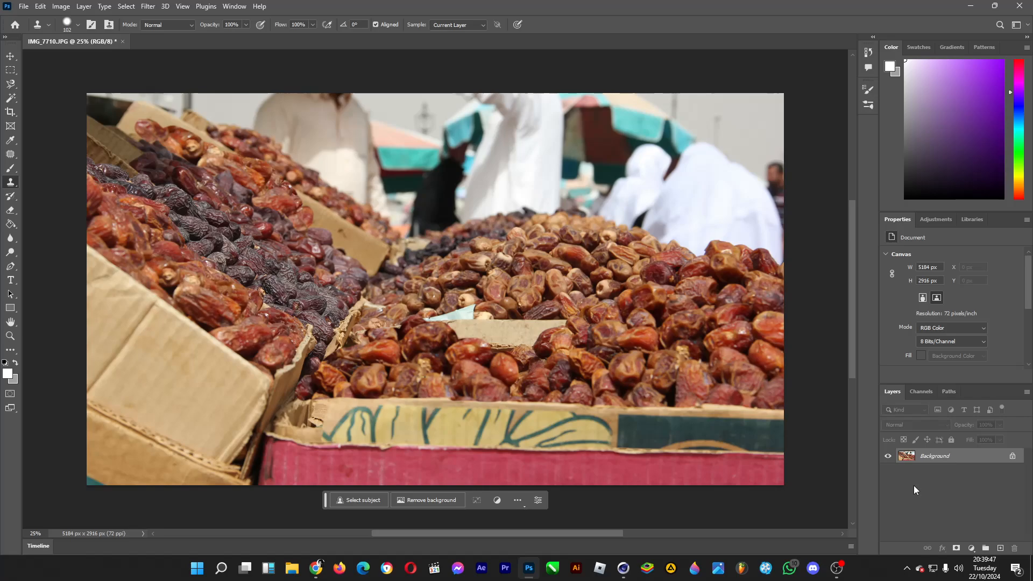